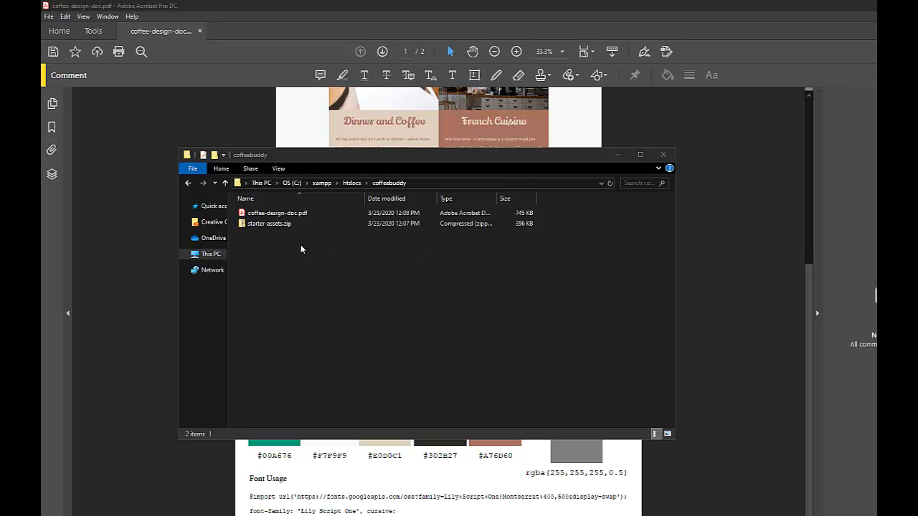
pyautogui.moveTo(435, 157)
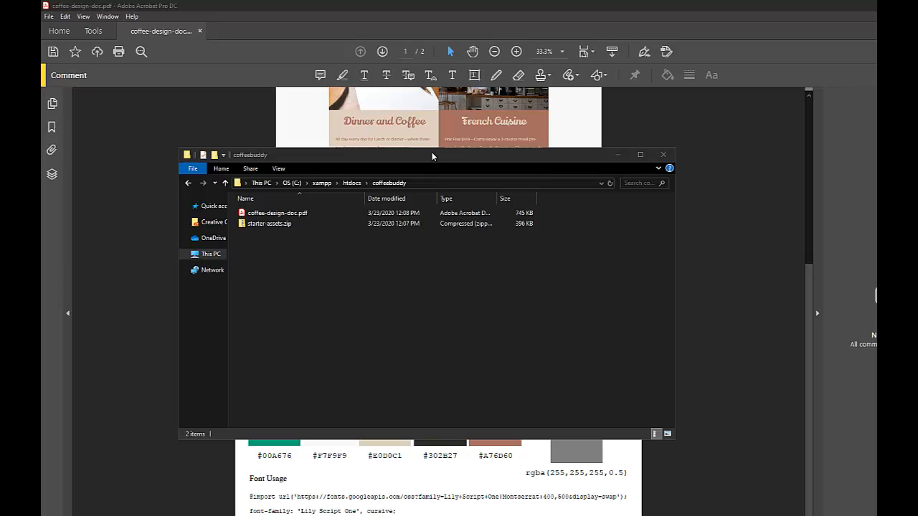
pyautogui.moveTo(344, 194)
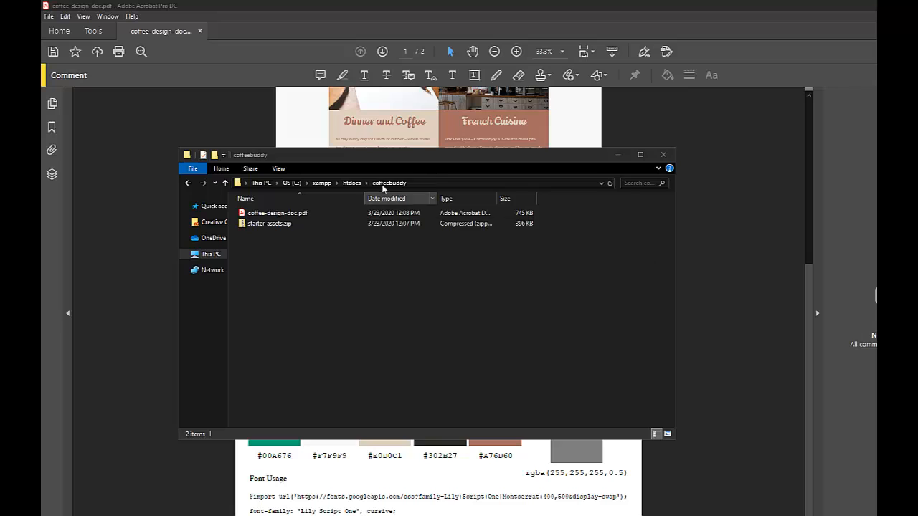
# - Look inside starter-assets.zip and its starter-assets folder, then return to the mockup PDF
pyautogui.click(270, 224)
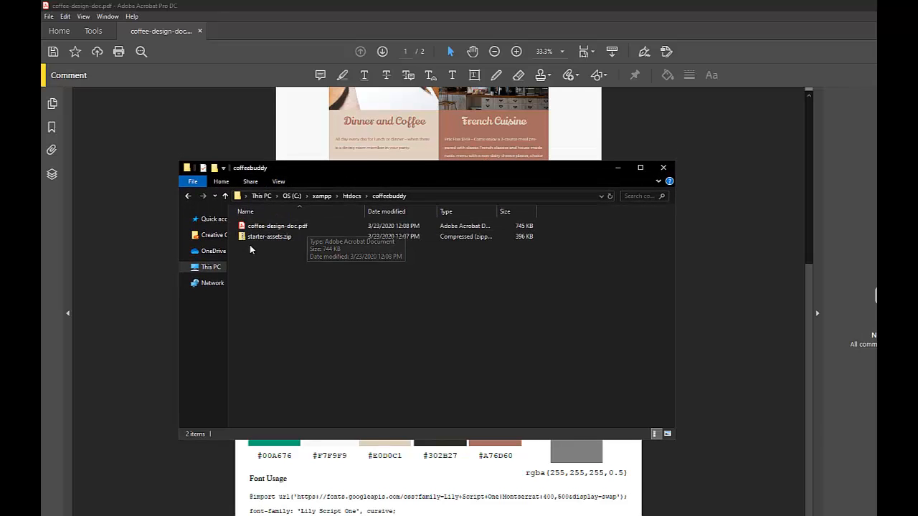
pyautogui.moveTo(270, 237)
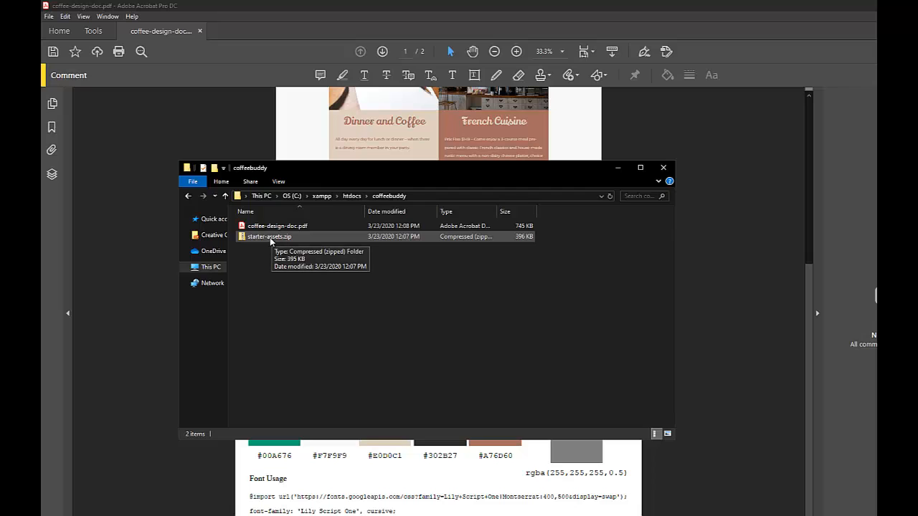
pyautogui.doubleClick(269, 237)
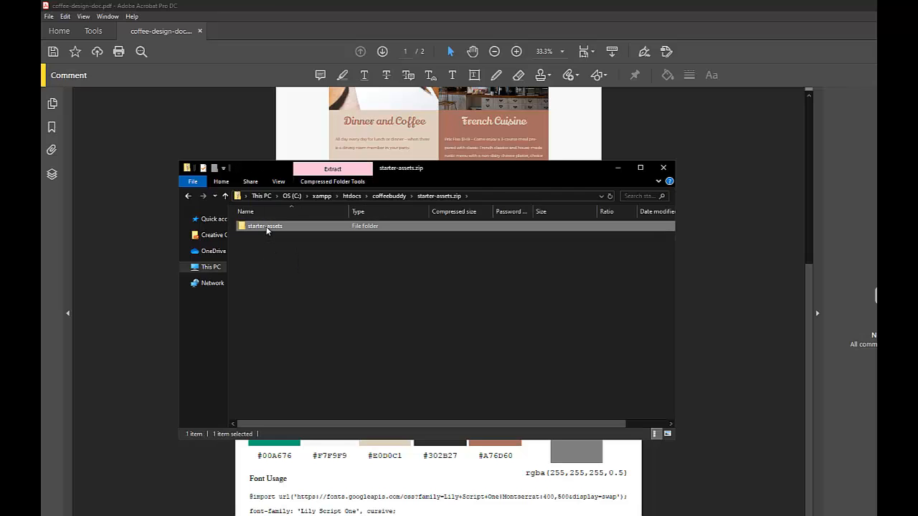
pyautogui.doubleClick(264, 226)
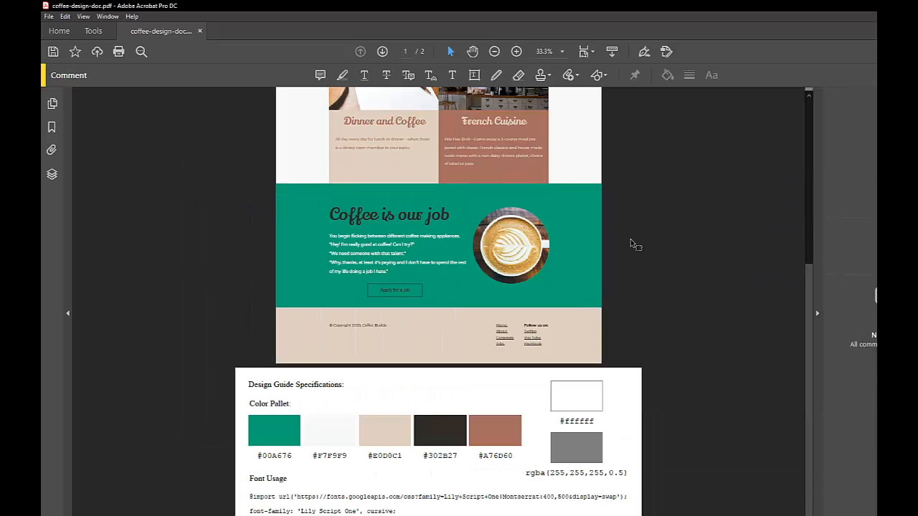
pyautogui.scroll(3)
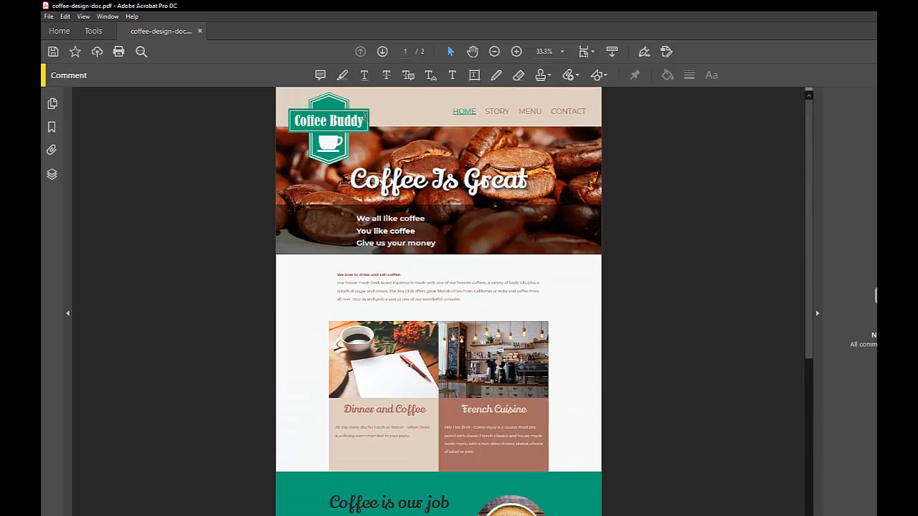
pyautogui.moveTo(280, 103)
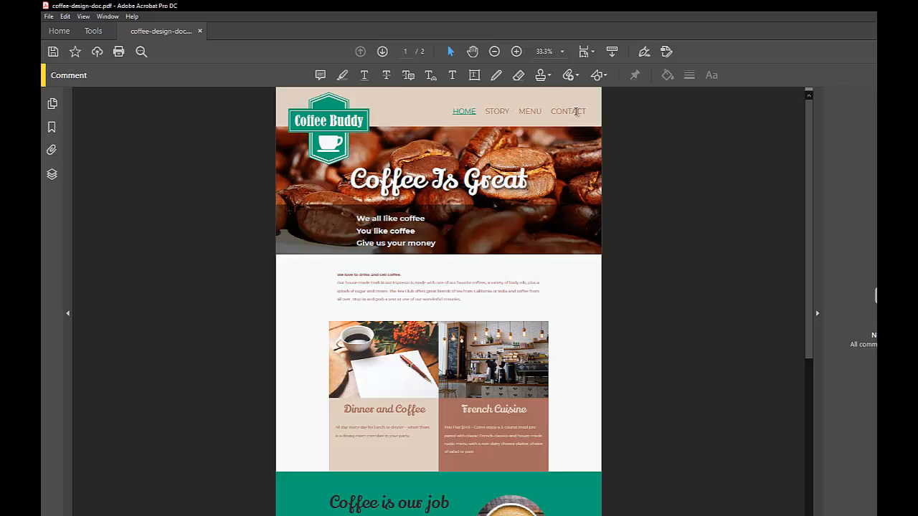
pyautogui.scroll(-3)
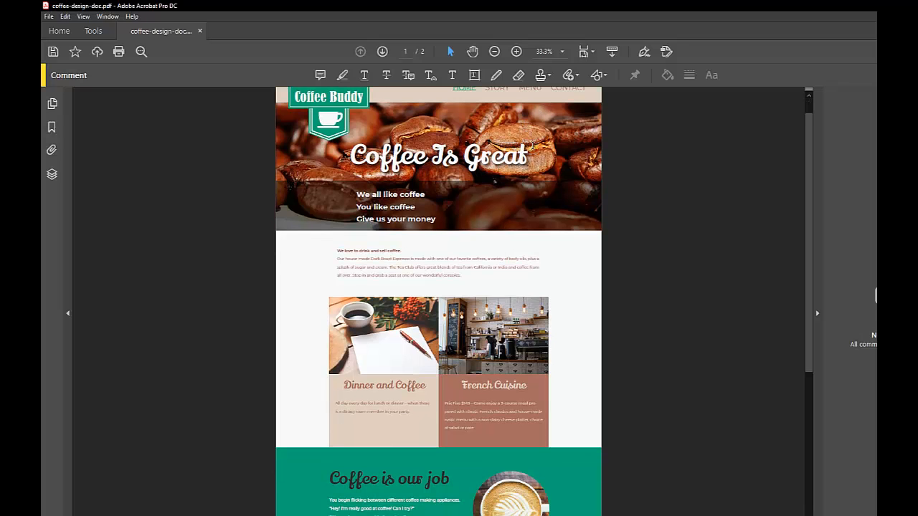
pyautogui.scroll(3)
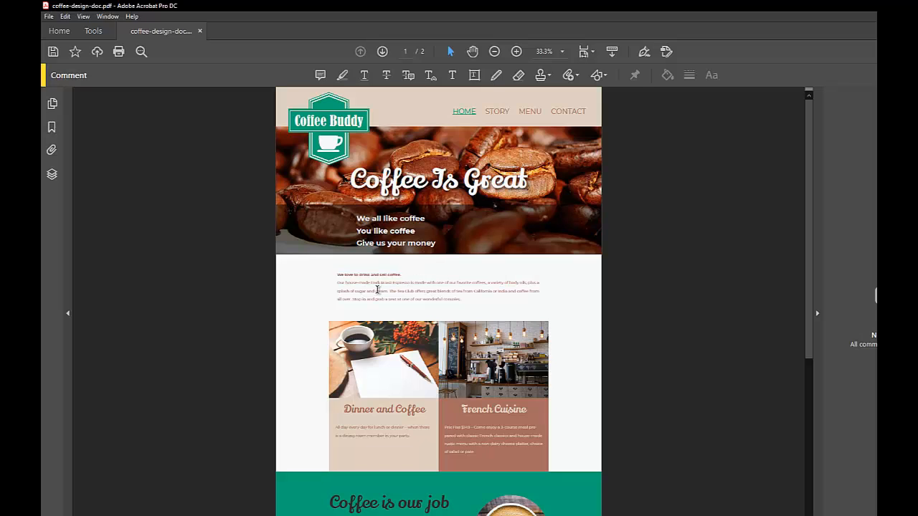
pyautogui.scroll(-3)
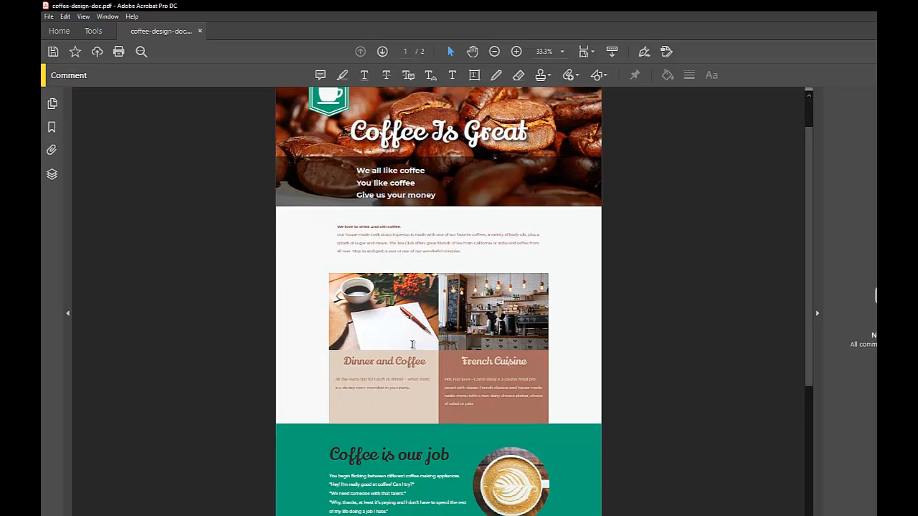
pyautogui.scroll(-3)
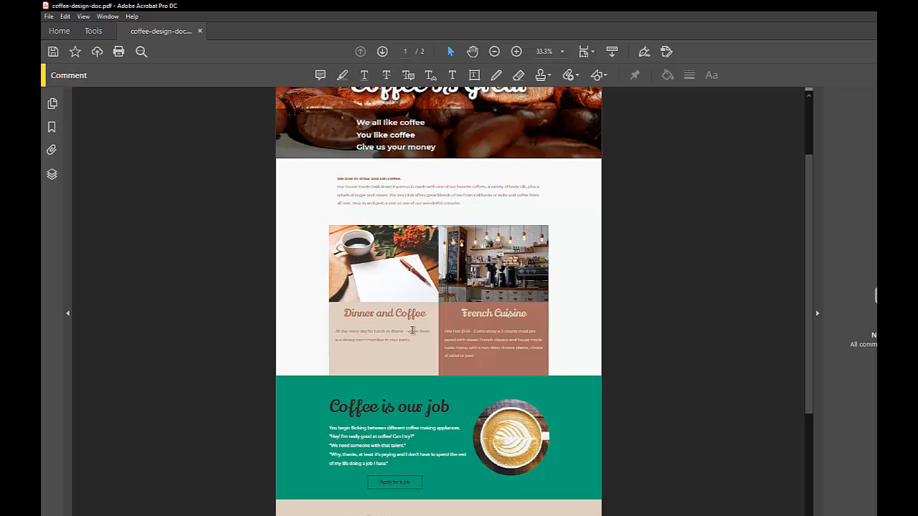
pyautogui.scroll(-3)
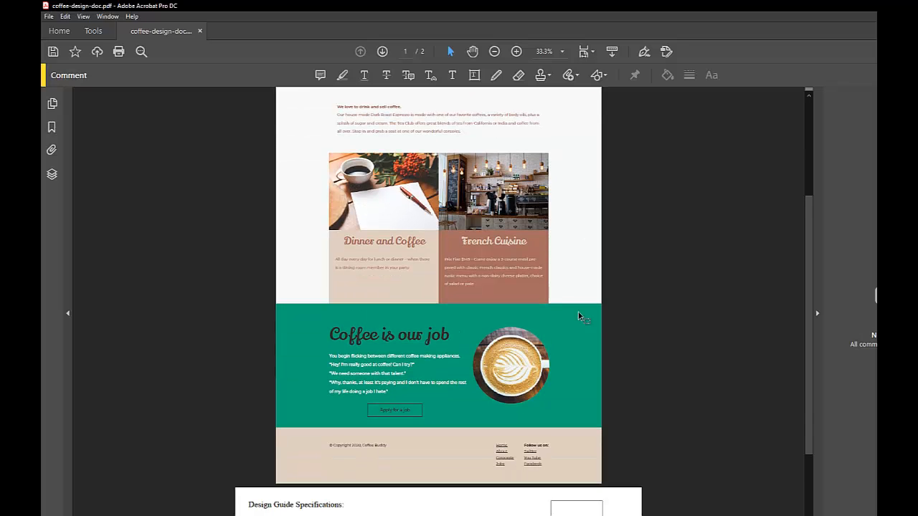
pyautogui.scroll(-3)
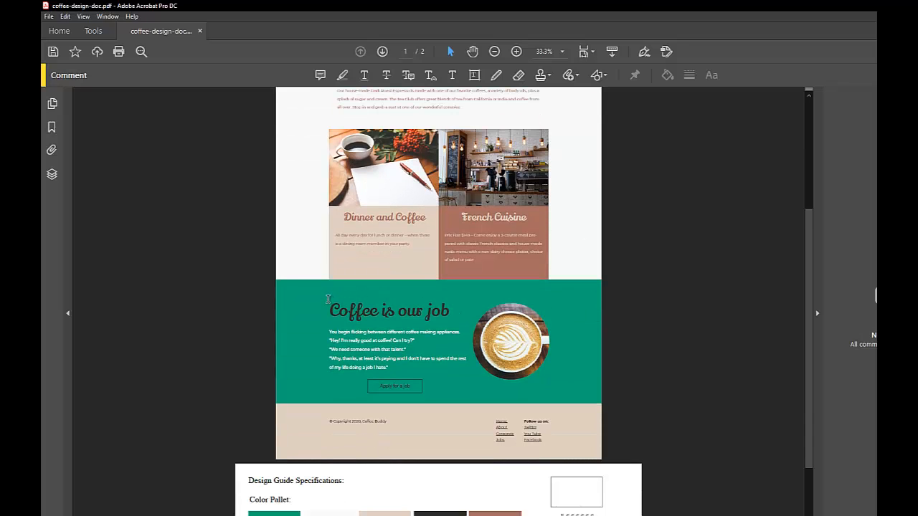
pyautogui.moveTo(343, 387)
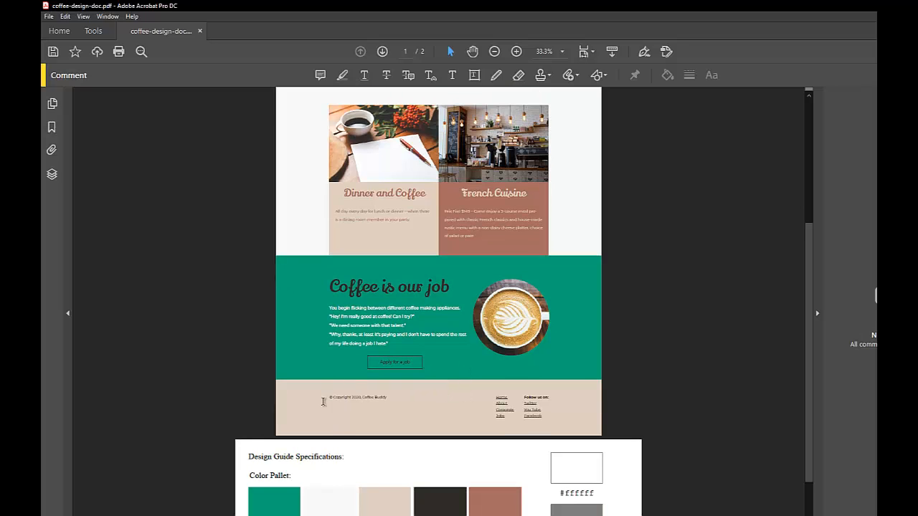
pyautogui.moveTo(494, 393)
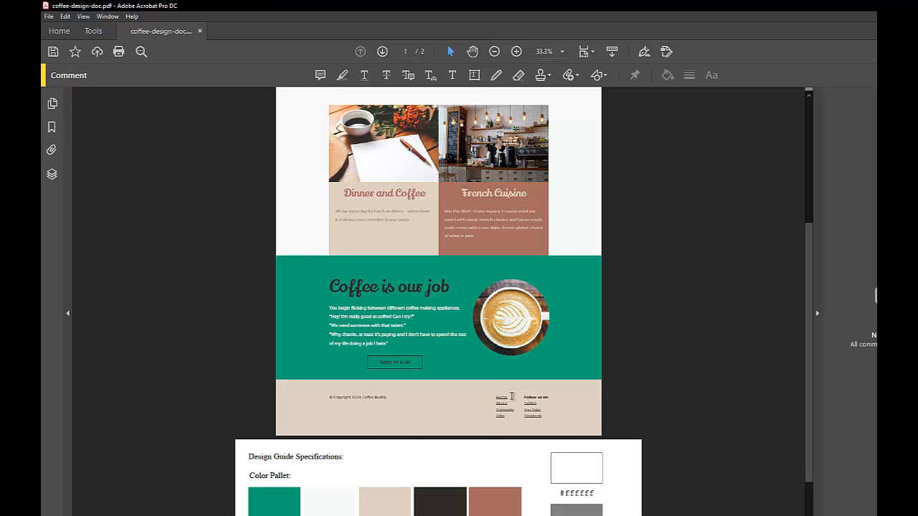
pyautogui.scroll(-3)
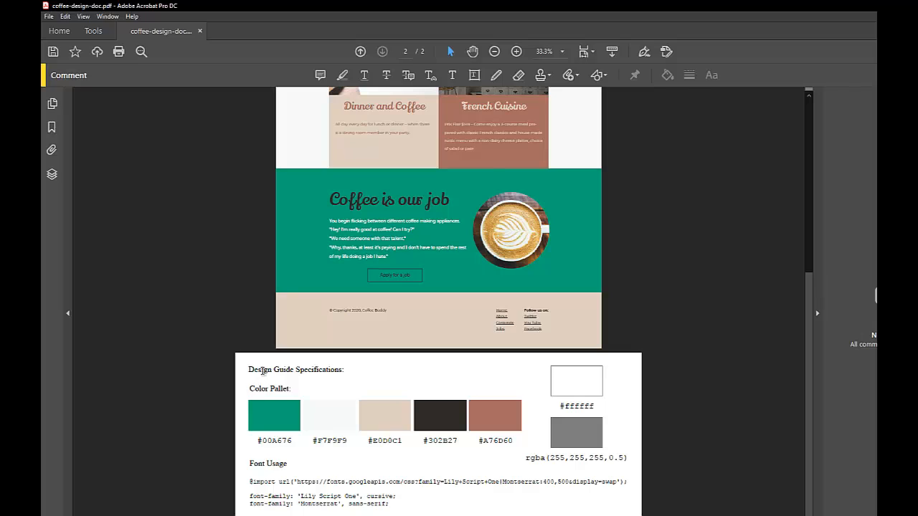
pyautogui.moveTo(264, 418)
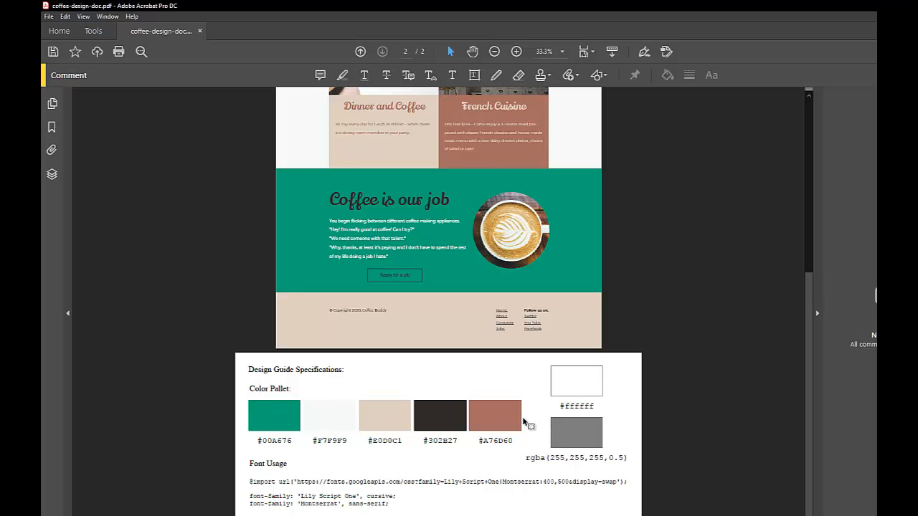
pyautogui.moveTo(384, 504)
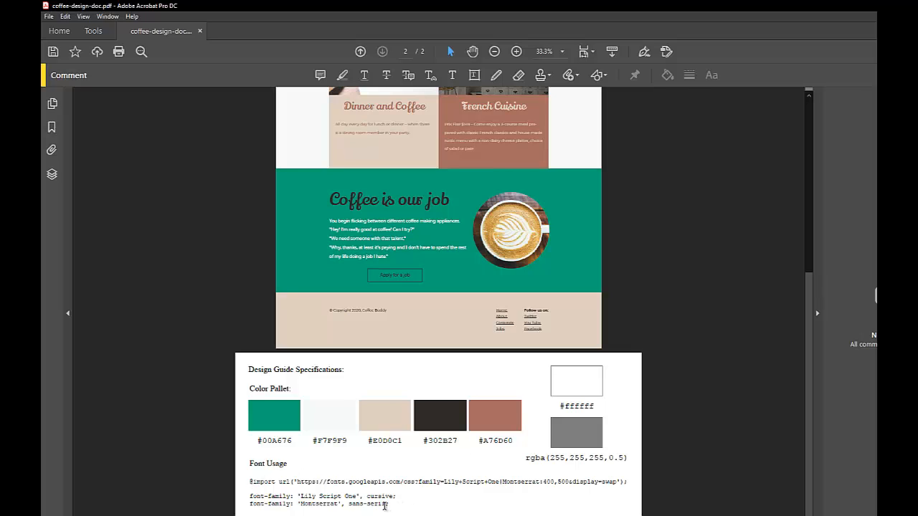
pyautogui.moveTo(444, 502)
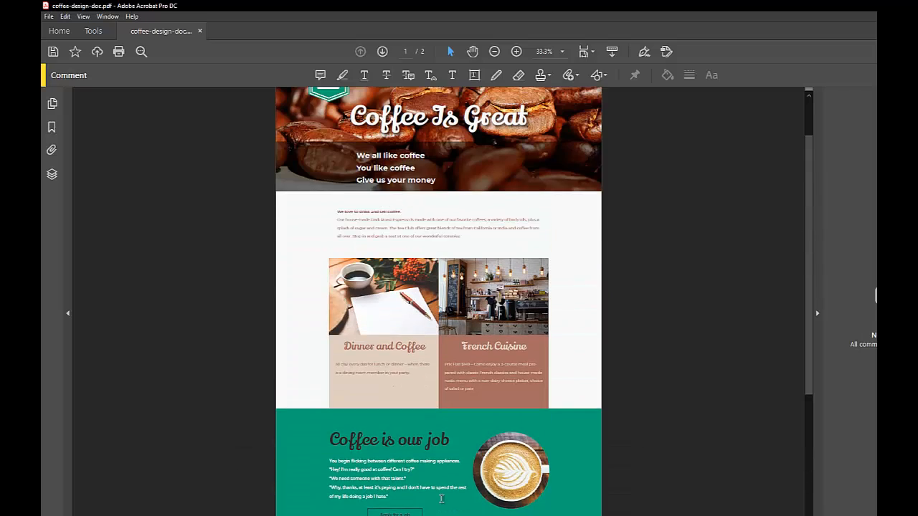
pyautogui.scroll(3)
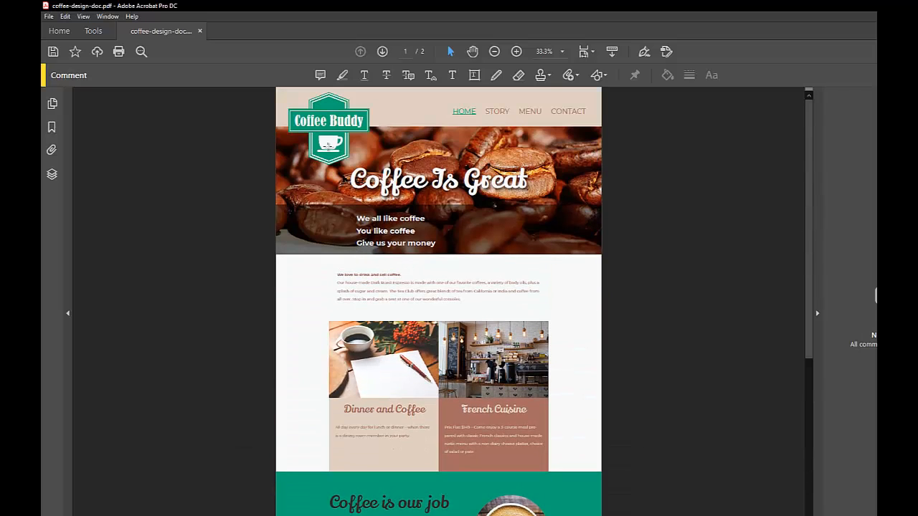
pyautogui.moveTo(333, 143)
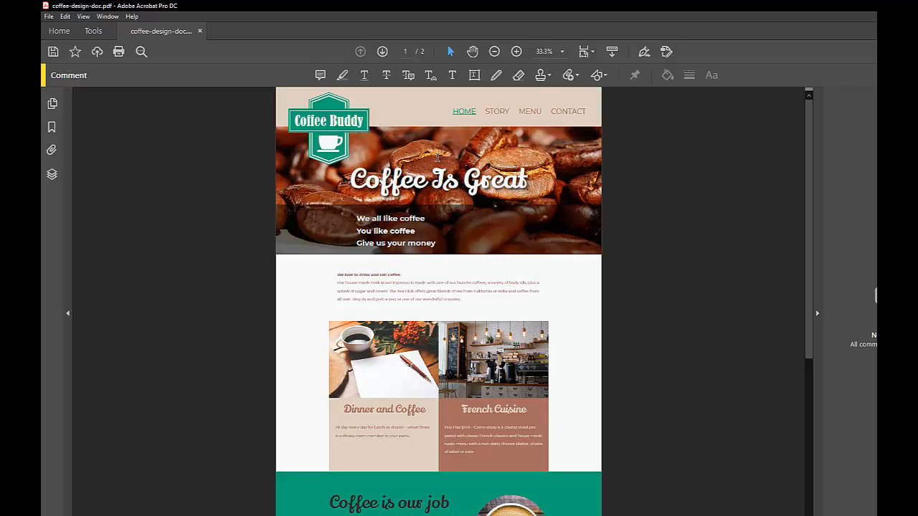
pyautogui.moveTo(472, 143)
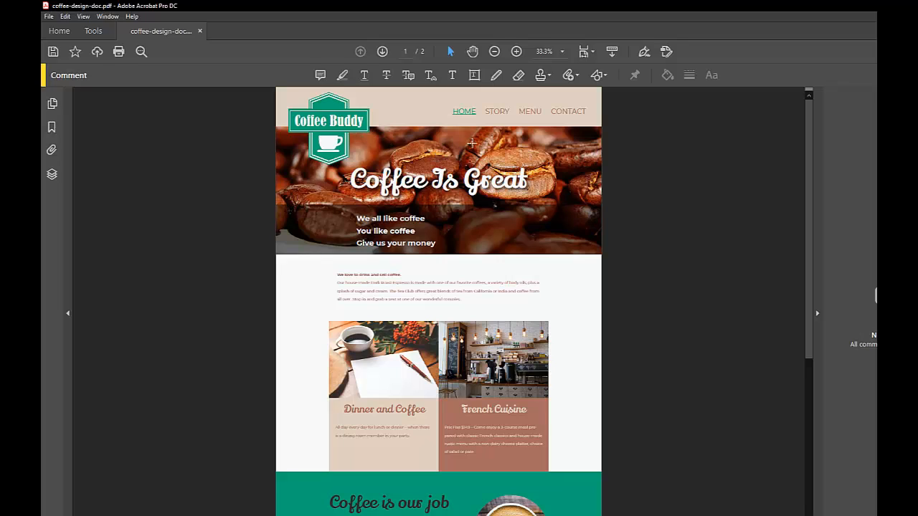
pyautogui.moveTo(470, 142)
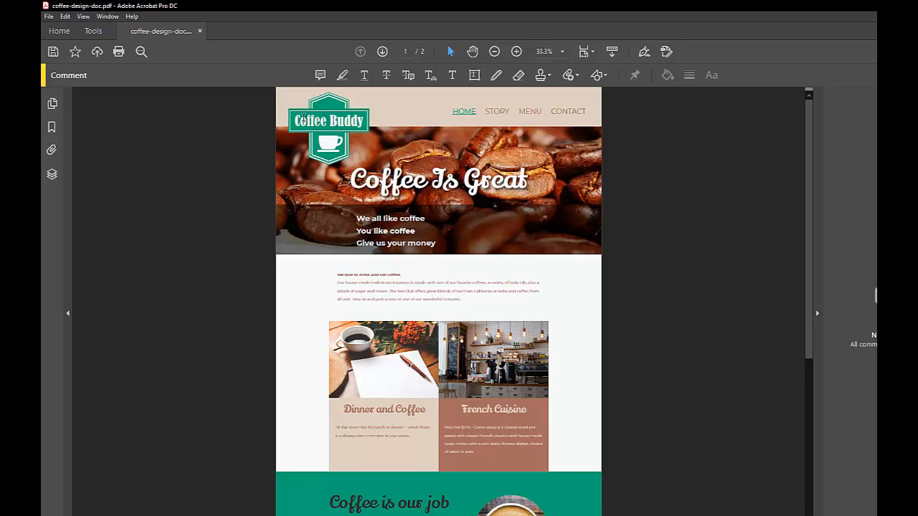
pyautogui.moveTo(453, 108)
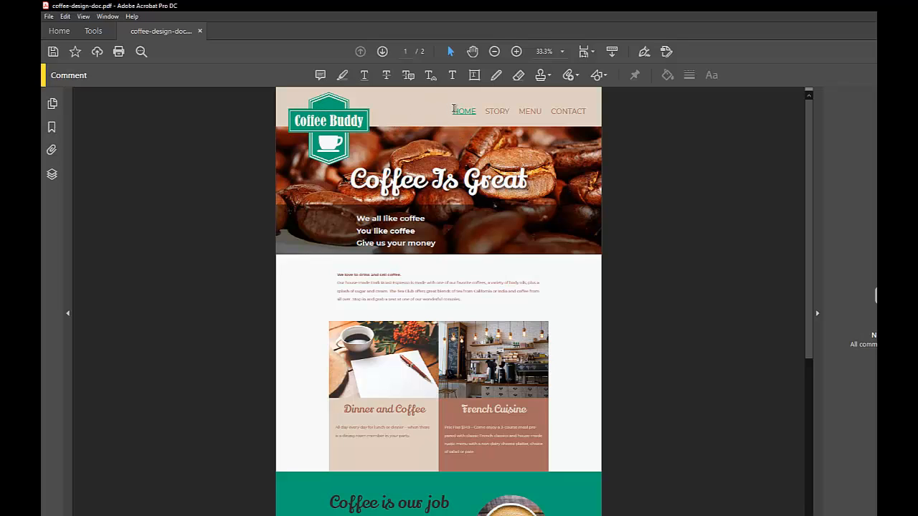
pyautogui.moveTo(574, 112)
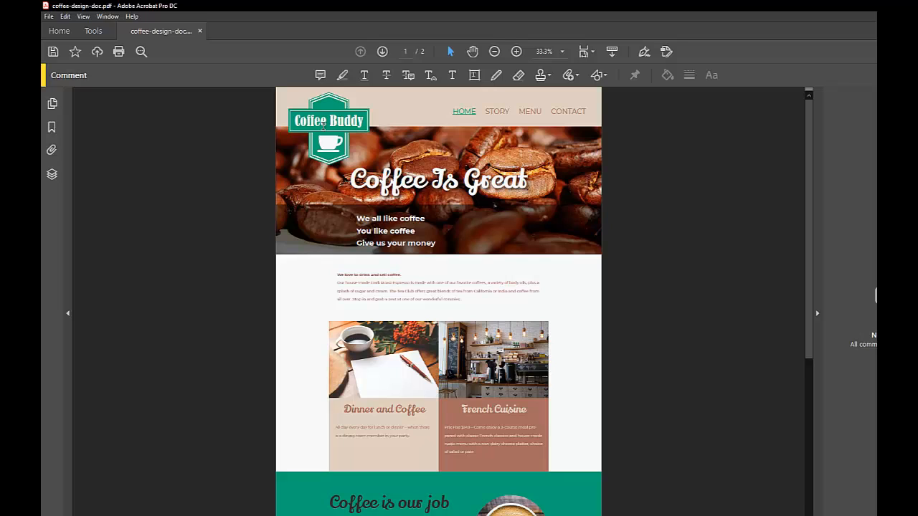
pyautogui.moveTo(401, 367)
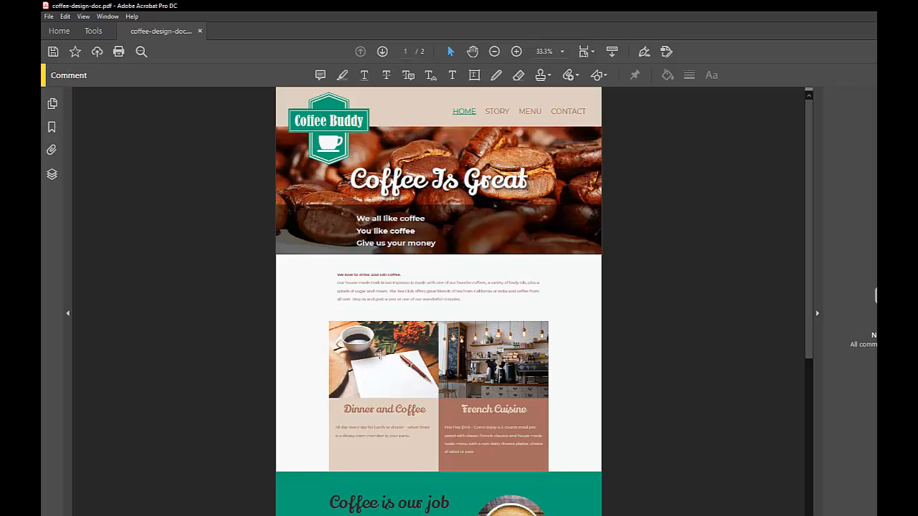
pyautogui.moveTo(393, 425)
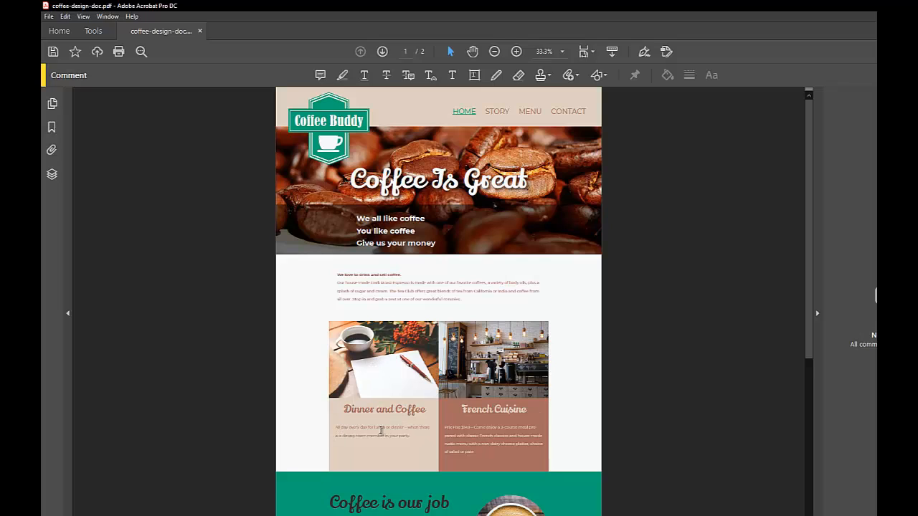
pyautogui.moveTo(390, 438)
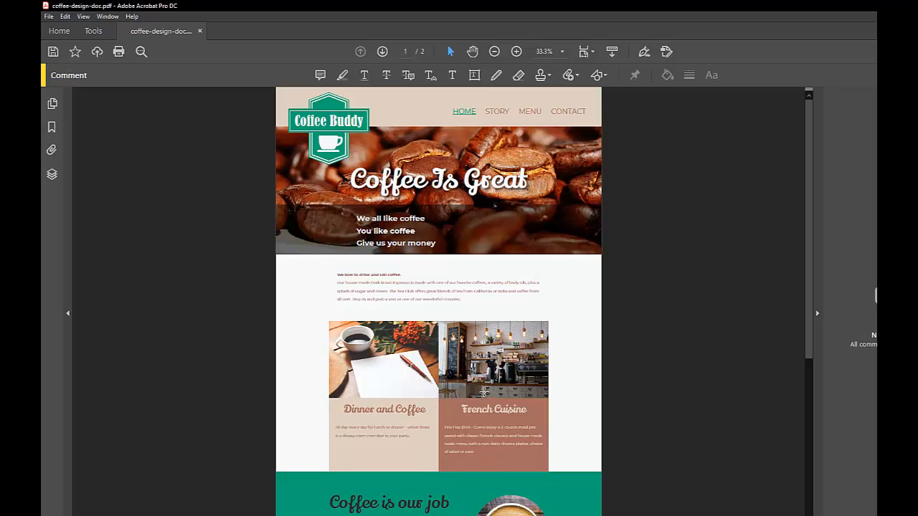
pyautogui.moveTo(528, 460)
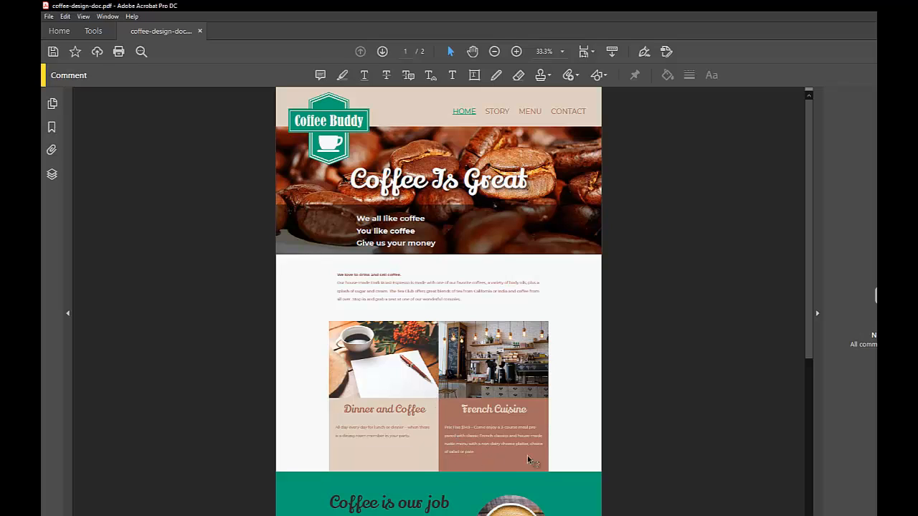
pyautogui.moveTo(505, 437)
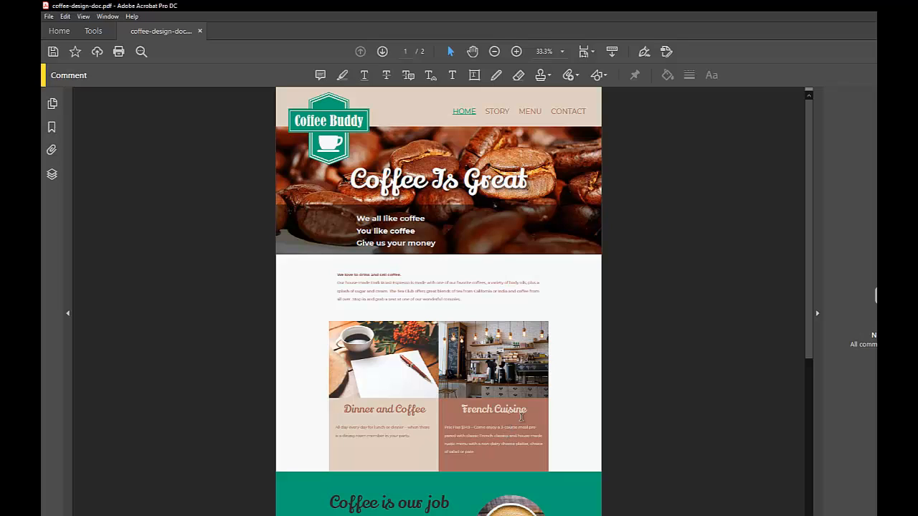
pyautogui.moveTo(480, 301)
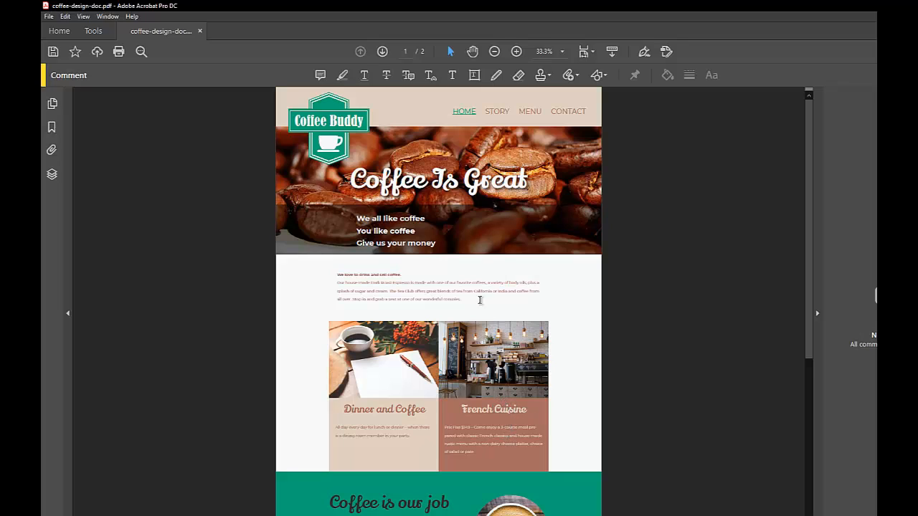
pyautogui.moveTo(309, 121)
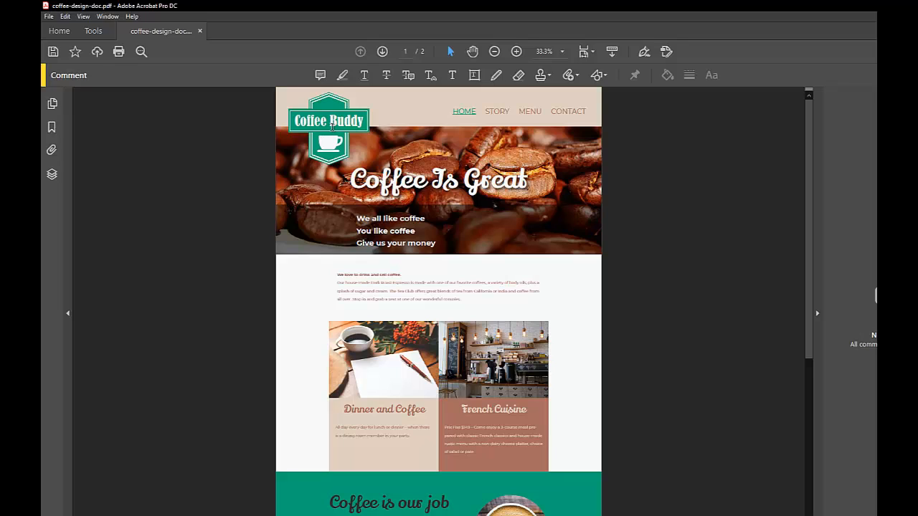
pyautogui.moveTo(579, 158)
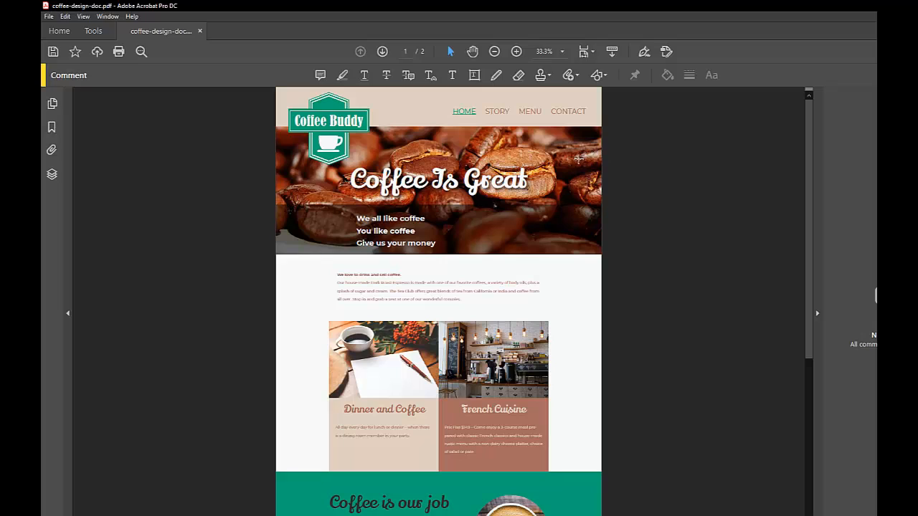
pyautogui.moveTo(571, 164)
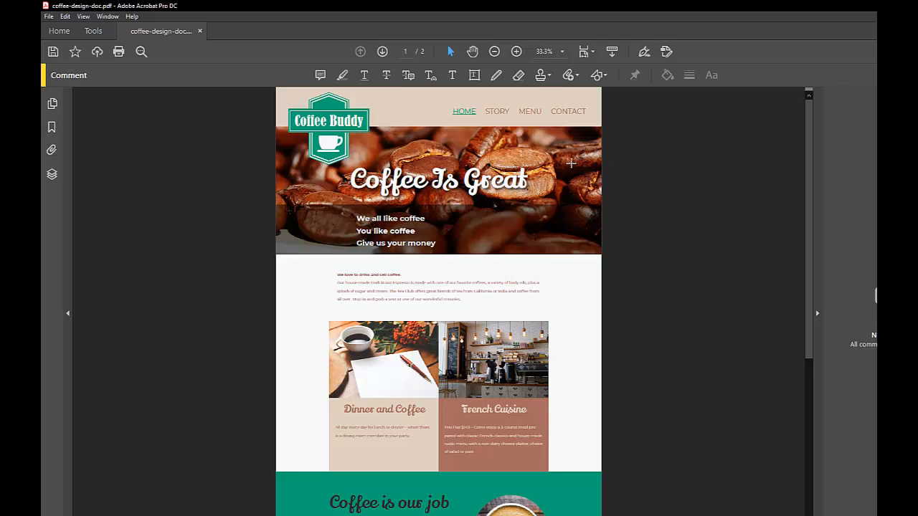
pyautogui.moveTo(571, 159)
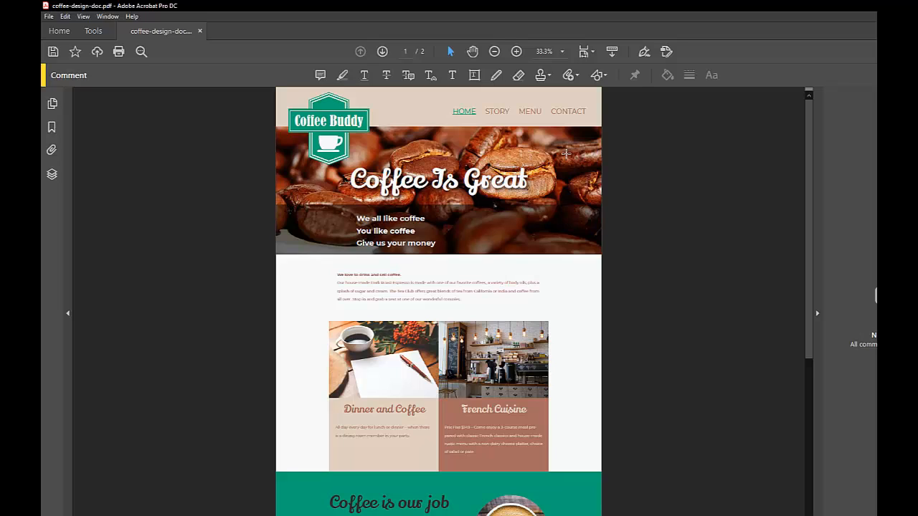
pyautogui.moveTo(548, 152)
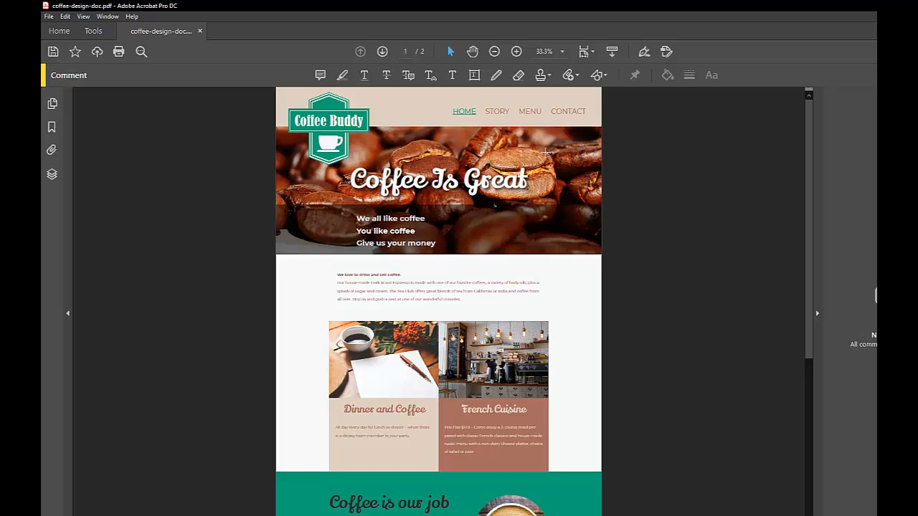
pyautogui.moveTo(357, 184)
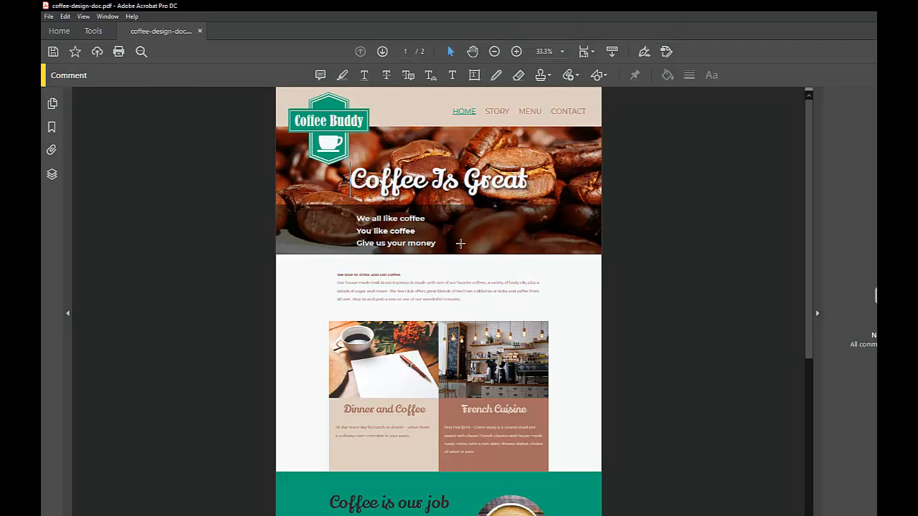
pyautogui.scroll(-3)
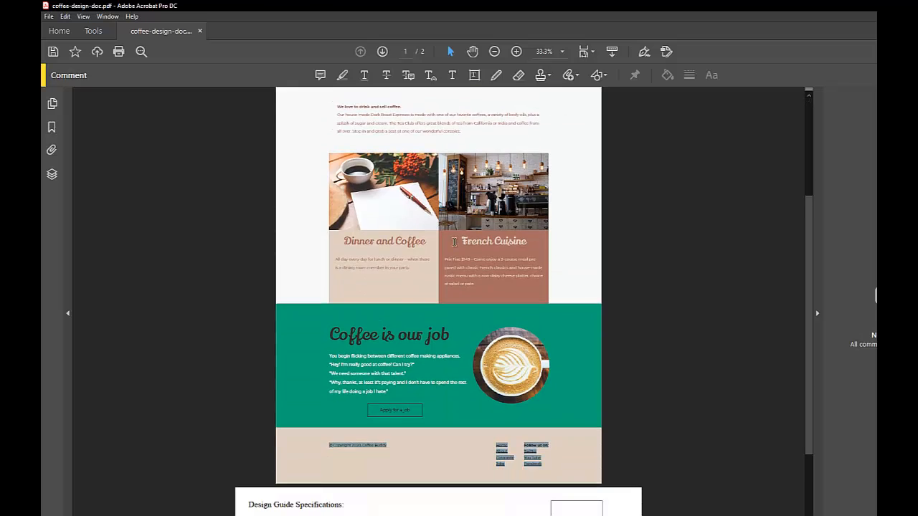
pyautogui.scroll(3)
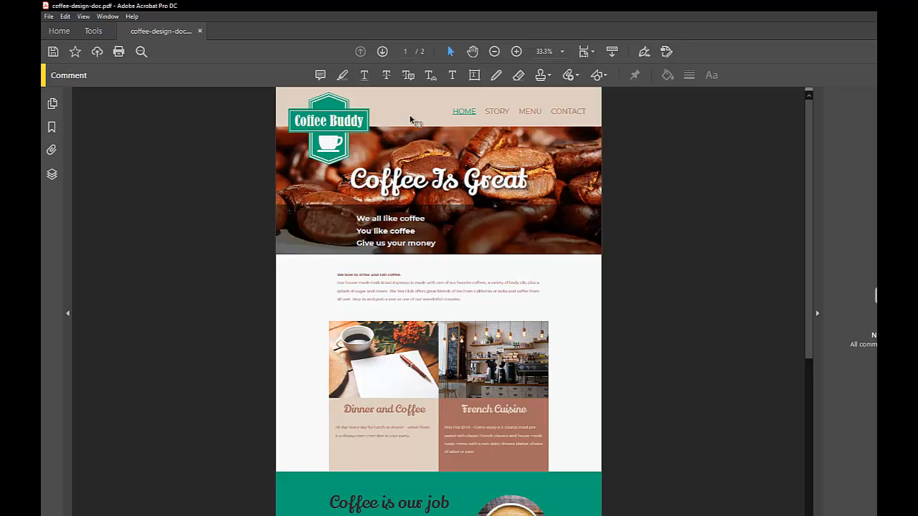
pyautogui.moveTo(410, 116)
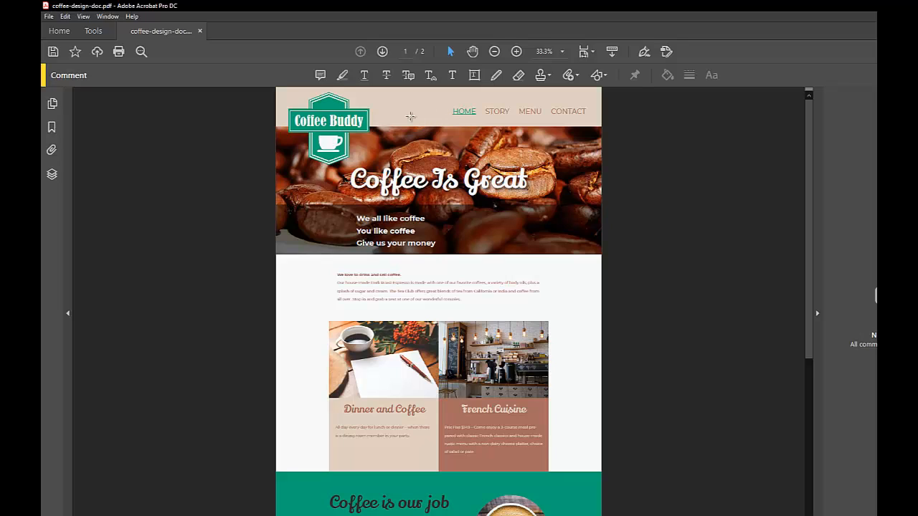
pyautogui.scroll(-3)
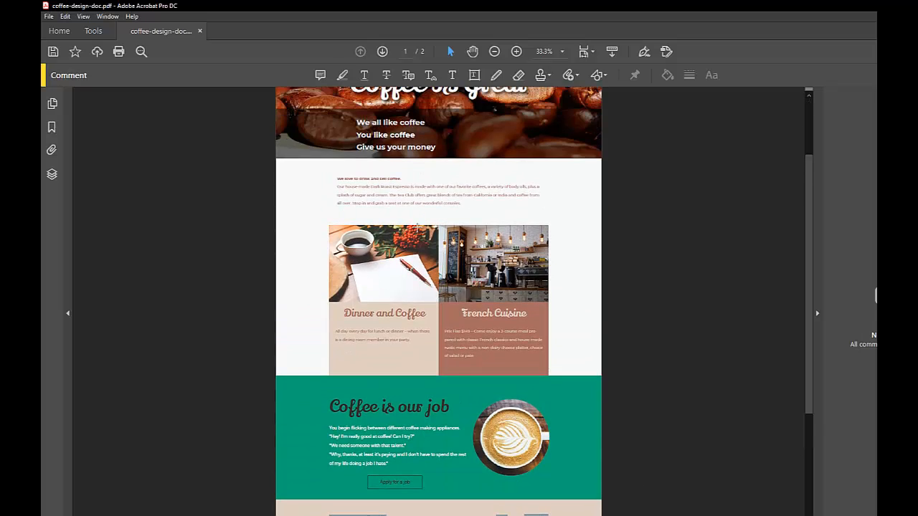
pyautogui.scroll(3)
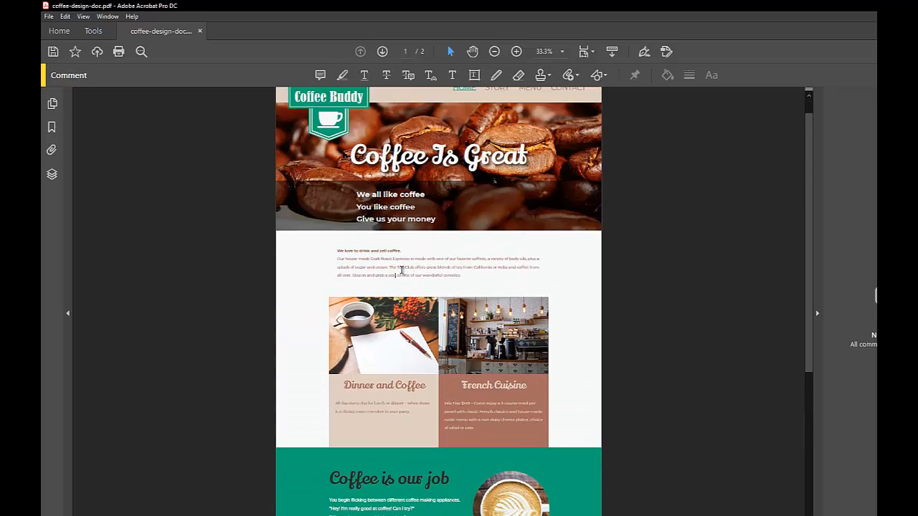
pyautogui.scroll(3)
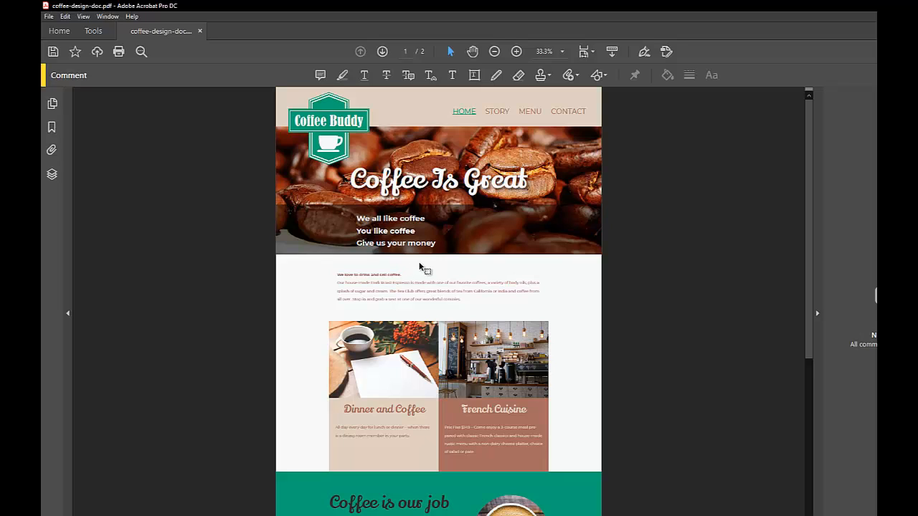
pyautogui.moveTo(430, 272)
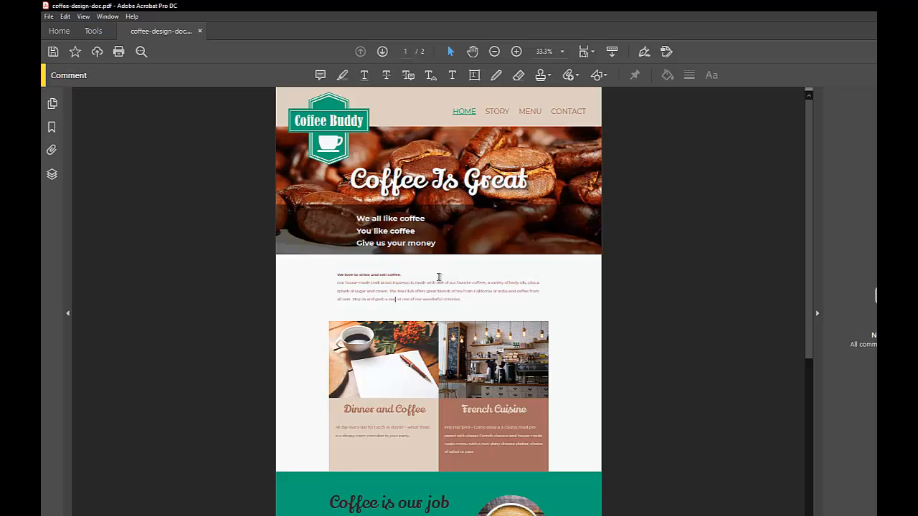
pyautogui.moveTo(405, 286)
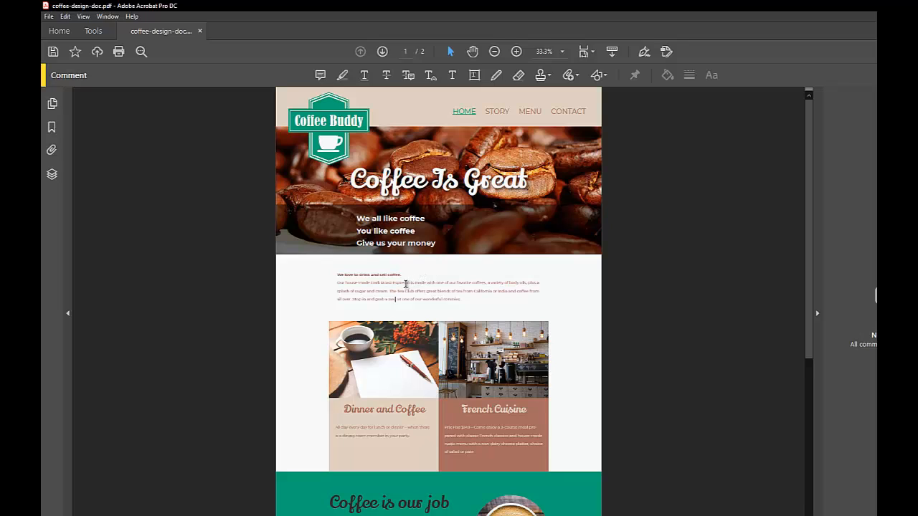
pyautogui.doubleClick(400, 283)
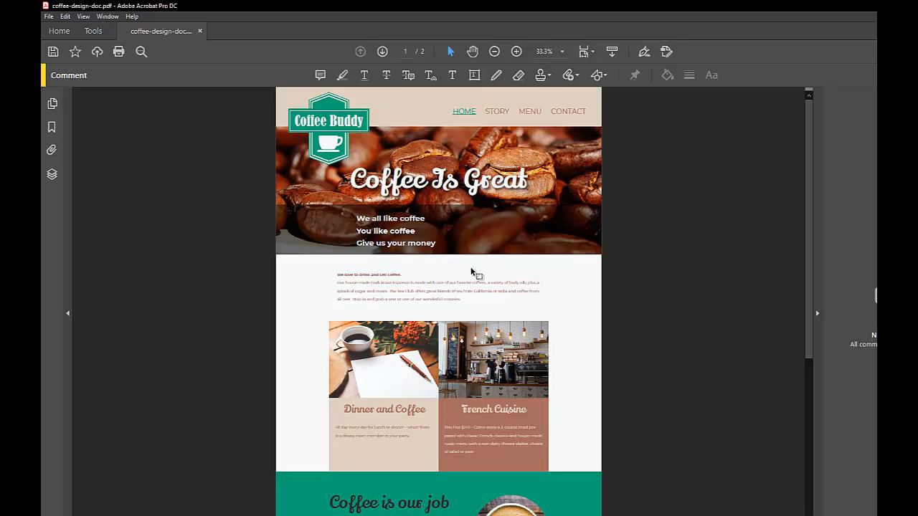
pyautogui.moveTo(696, 255)
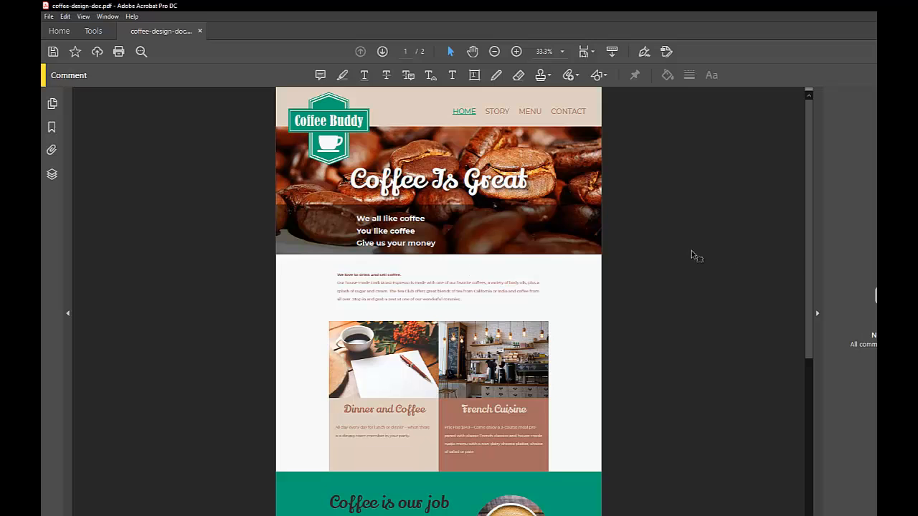
pyautogui.scroll(-3)
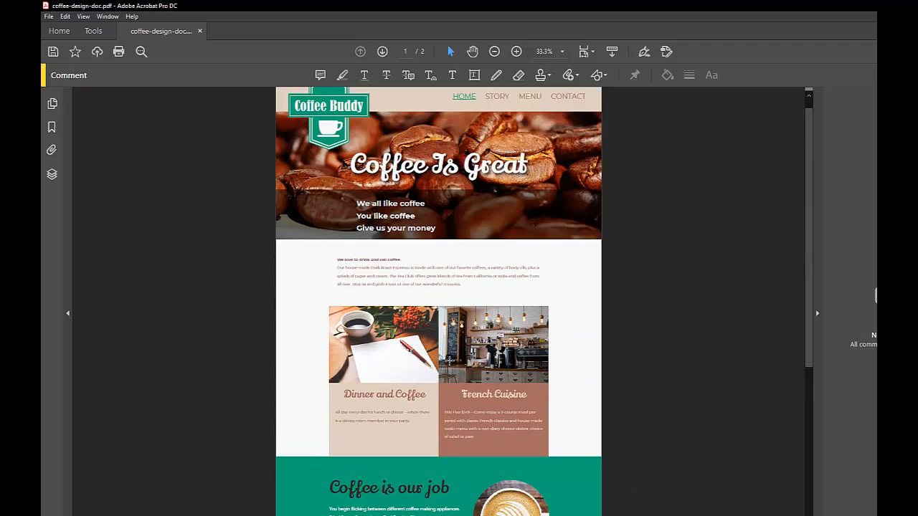
pyautogui.scroll(-3)
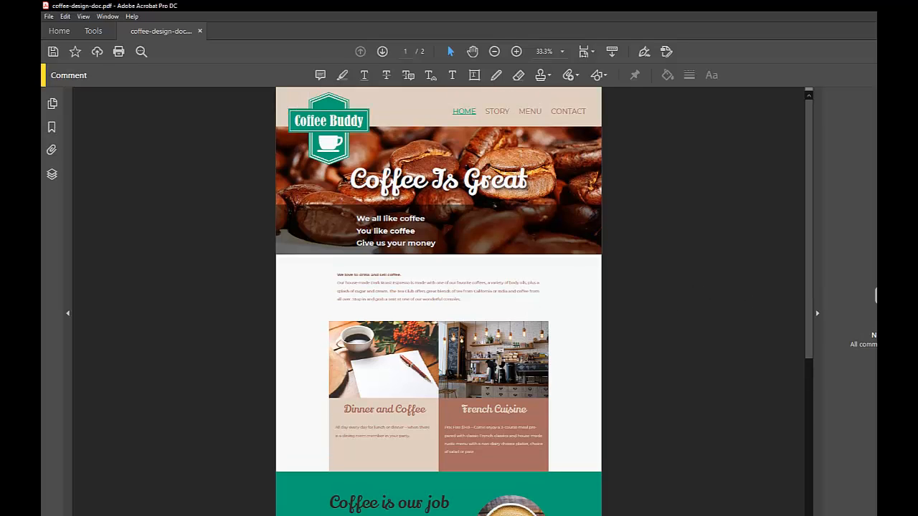